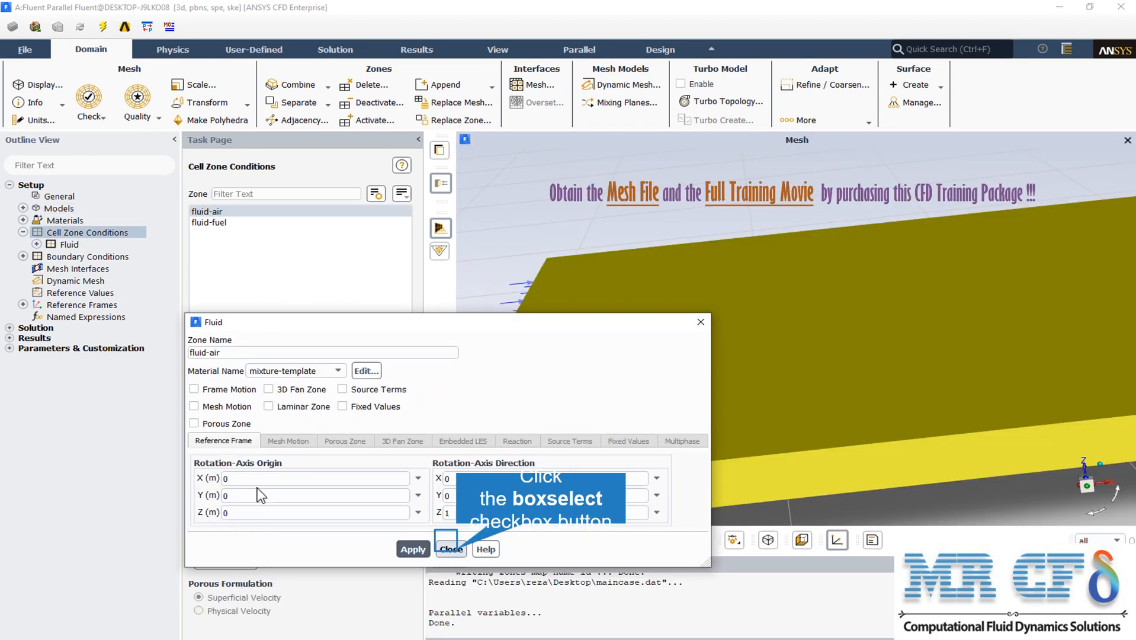
pyautogui.moveTo(477, 407)
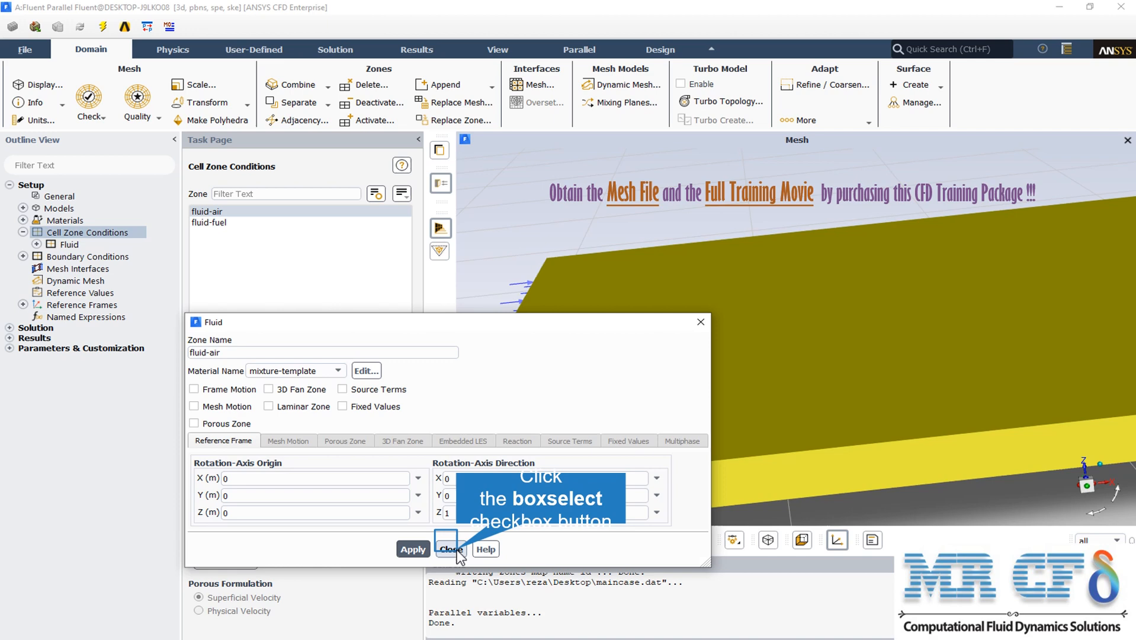
# Close the fluid-air cell zone settings, keeping its mixture-template material unchanged
pyautogui.click(451, 548)
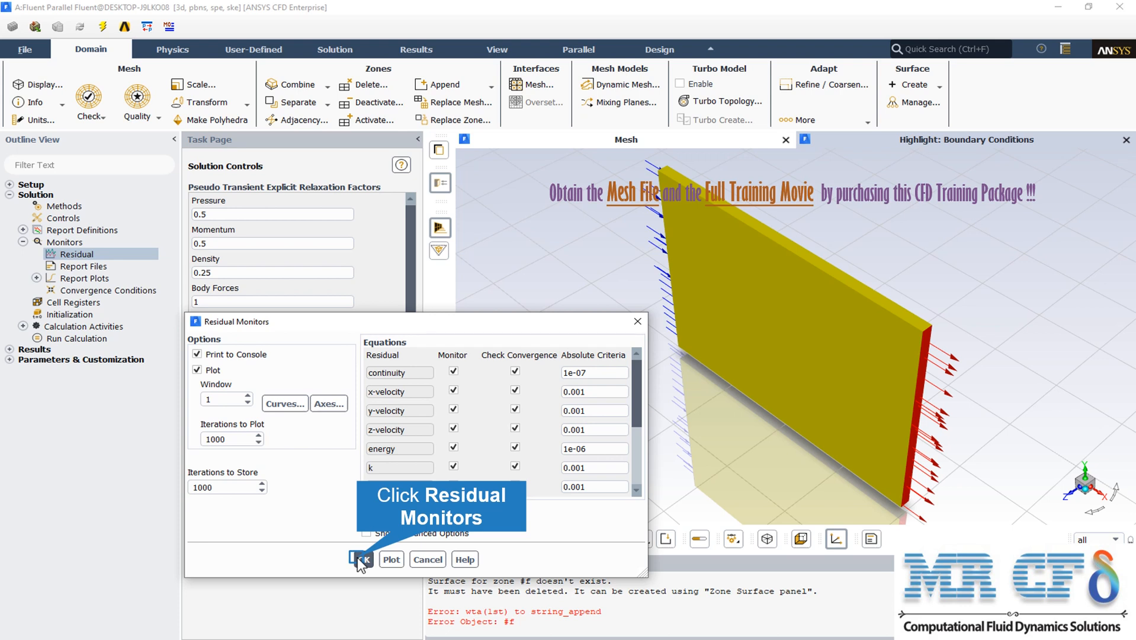
# Confirm the residual monitor criteria (continuity 1e-07, energy 1e-06) with OK
pyautogui.click(360, 560)
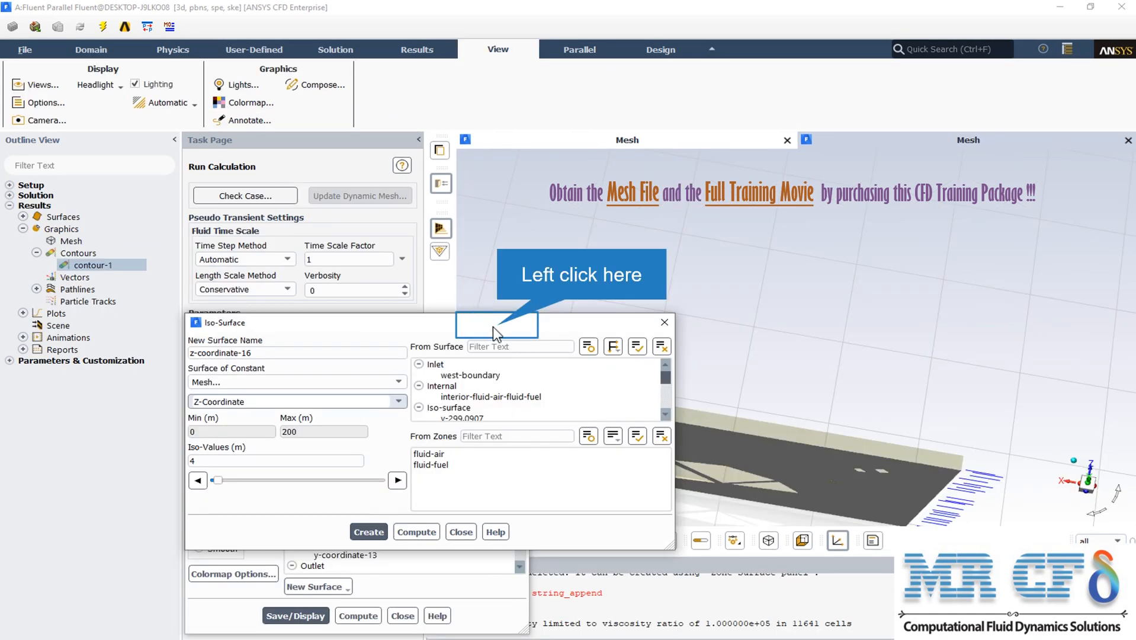
pyautogui.moveTo(359, 353)
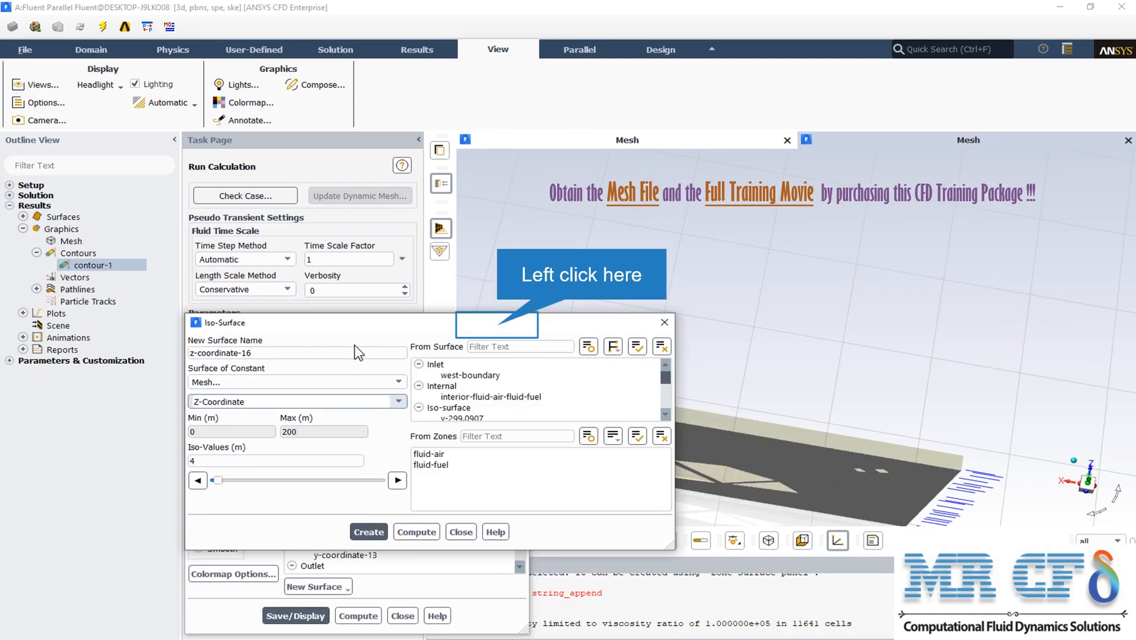